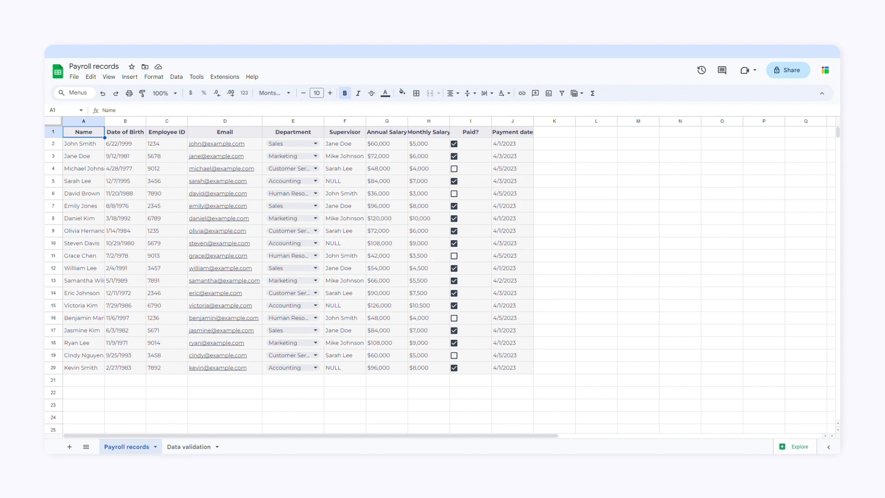
Switch to the 'Data validation' sheet tab holding the employee table and department list.
{"action": "left_click", "coordinate": [188, 447]}
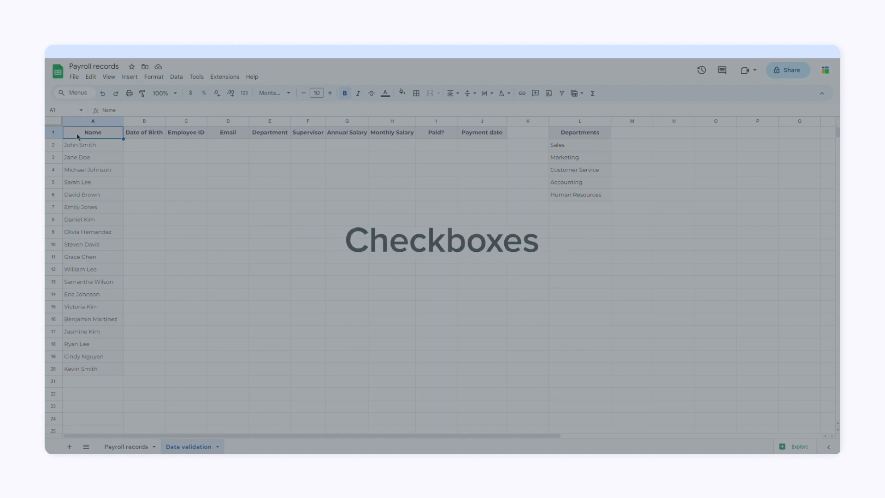
Add a B2:B validation rule requiring a valid date and rejecting invalid input.
{"action": "left_click", "coordinate": [144, 132]}
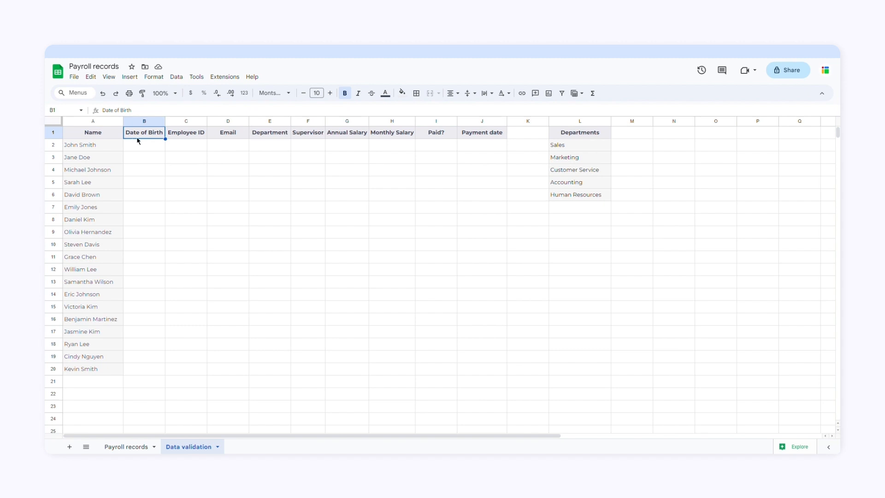
{"action": "left_click", "coordinate": [144, 145]}
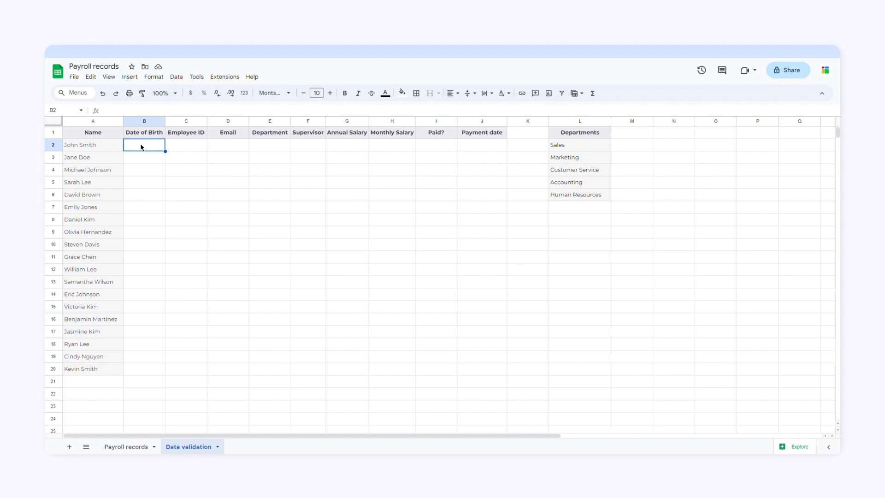
{"action": "left_click", "coordinate": [177, 77]}
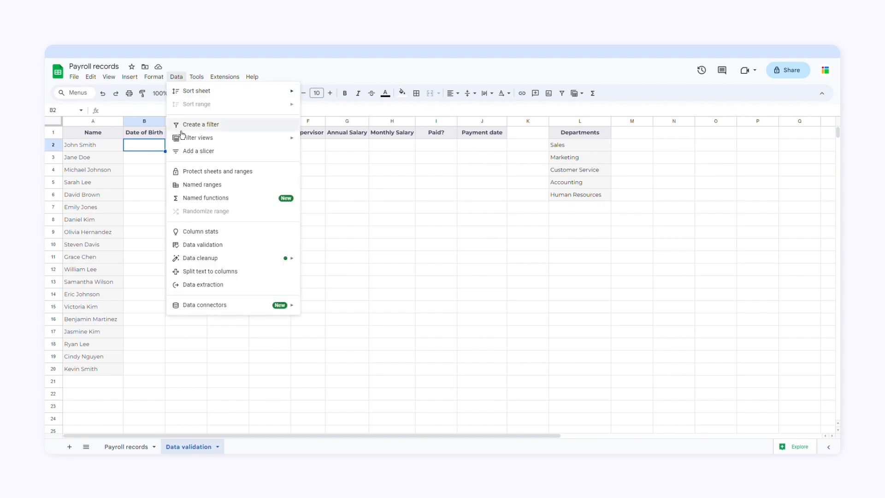
{"action": "left_click", "coordinate": [202, 245]}
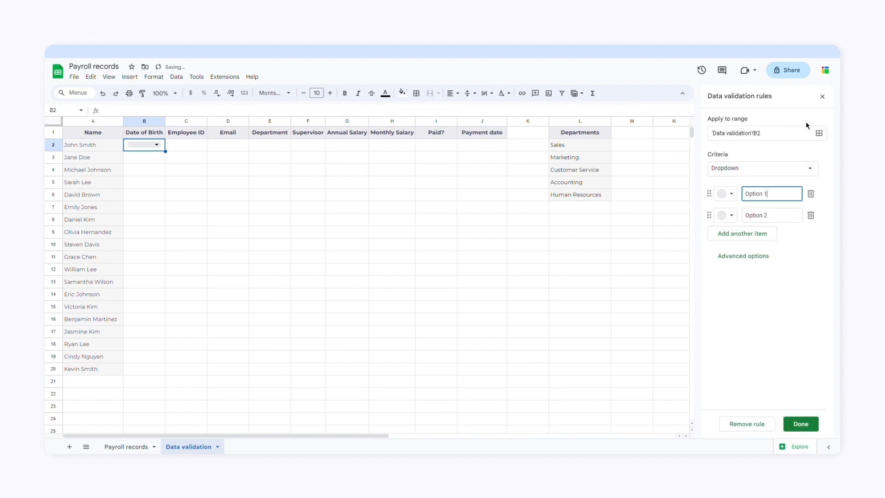
{"action": "left_click", "coordinate": [762, 133]}
{"action": "type", "text": ":B"}
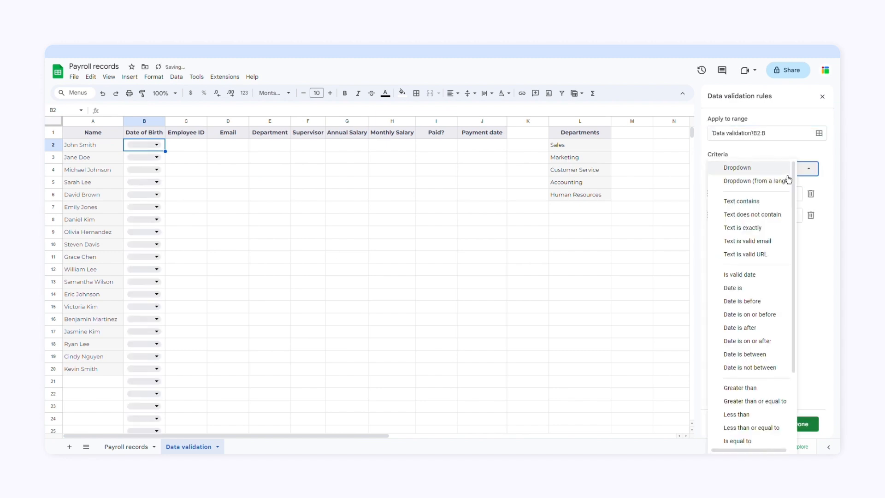
{"action": "mouse_move", "coordinate": [756, 283]}
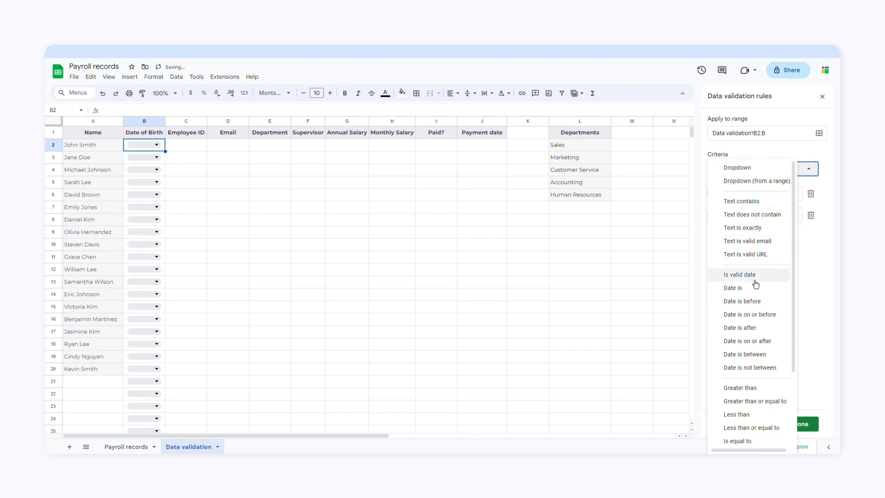
{"action": "left_click", "coordinate": [739, 275]}
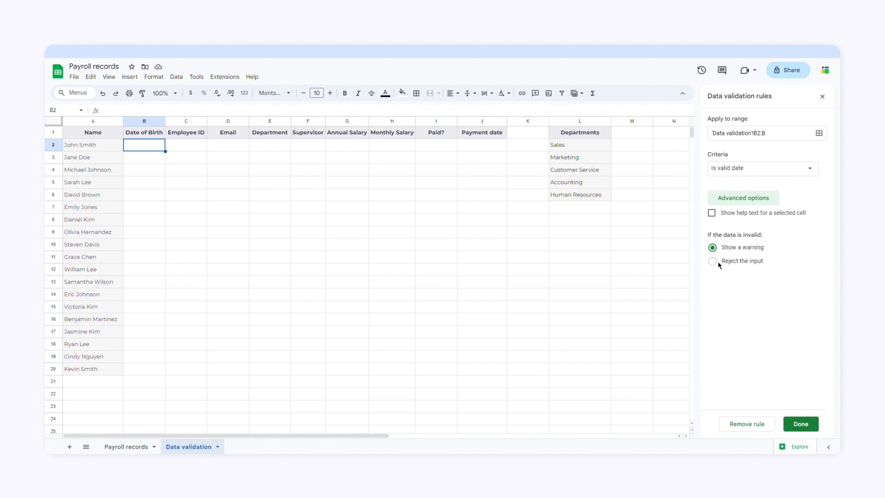
{"action": "left_click", "coordinate": [712, 261]}
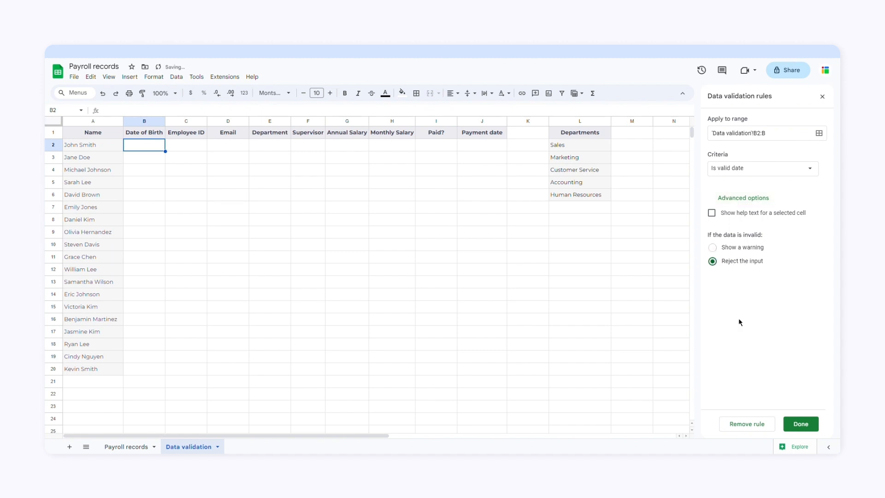
{"action": "left_click", "coordinate": [801, 424]}
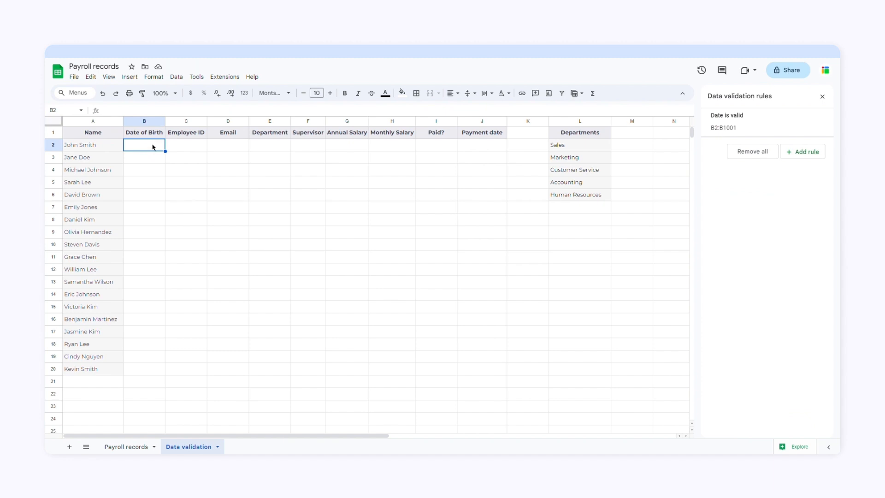
Confirm 'A' is rejected in B2, then set B2 to 2 August 2023.
{"action": "type", "text": "A"}
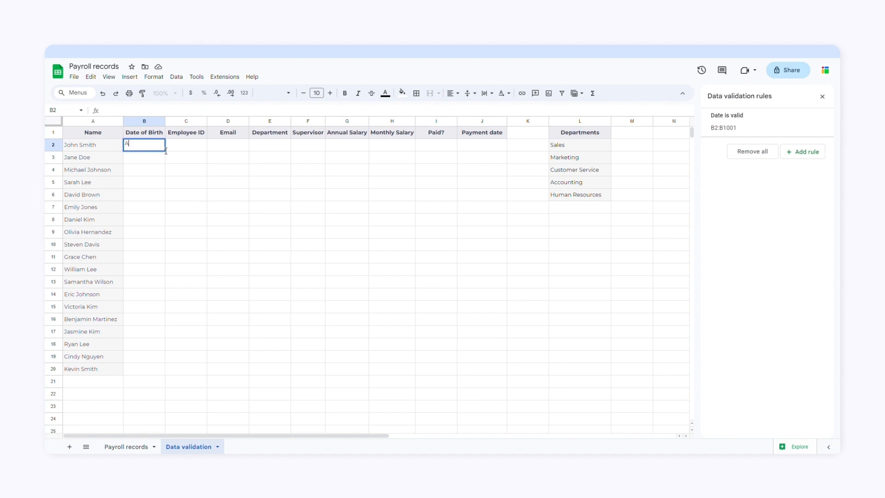
{"action": "key", "text": "Enter"}
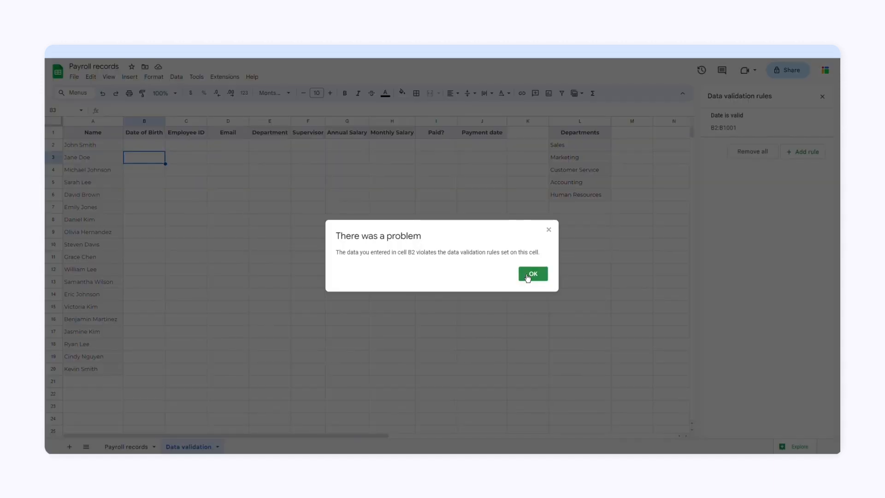
{"action": "left_click", "coordinate": [533, 273]}
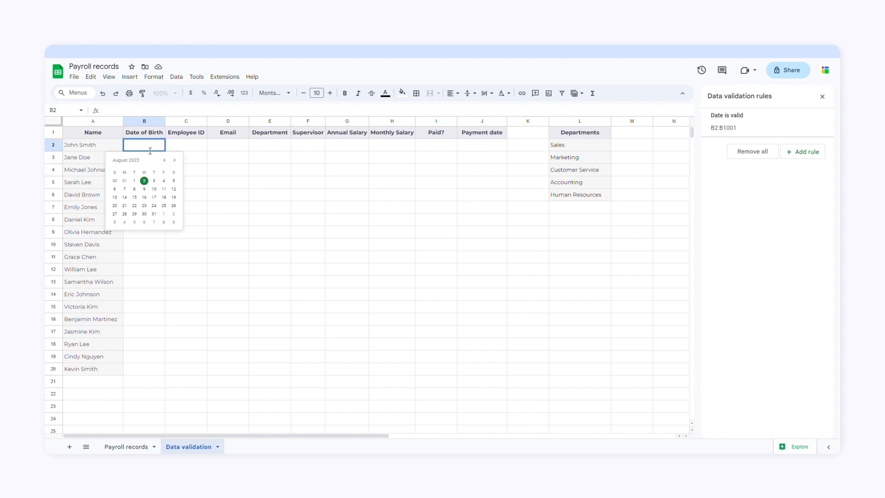
{"action": "left_click", "coordinate": [144, 180]}
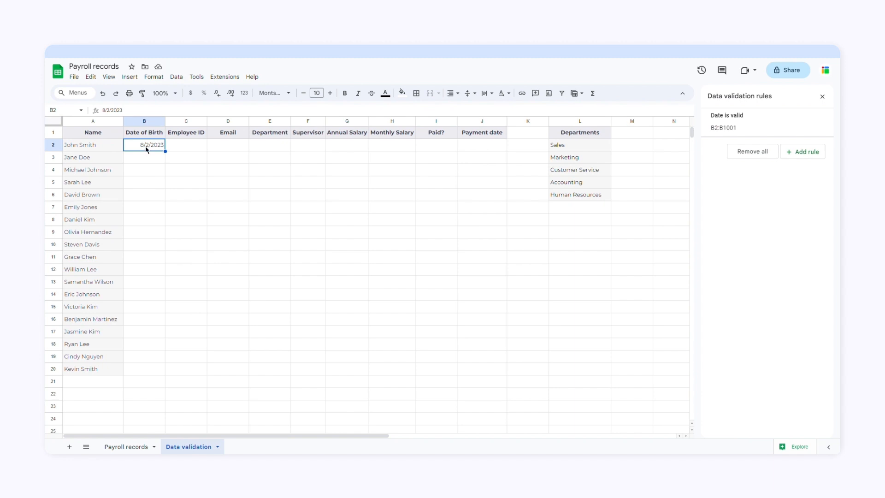
Add a C2:C rule allowing only numbers between 1000 and 9999.
{"action": "left_click", "coordinate": [186, 132]}
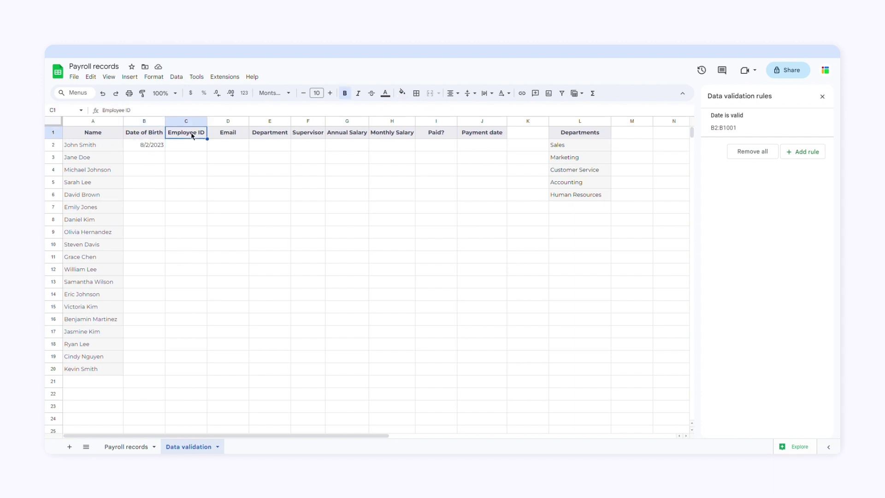
{"action": "mouse_move", "coordinate": [182, 84]}
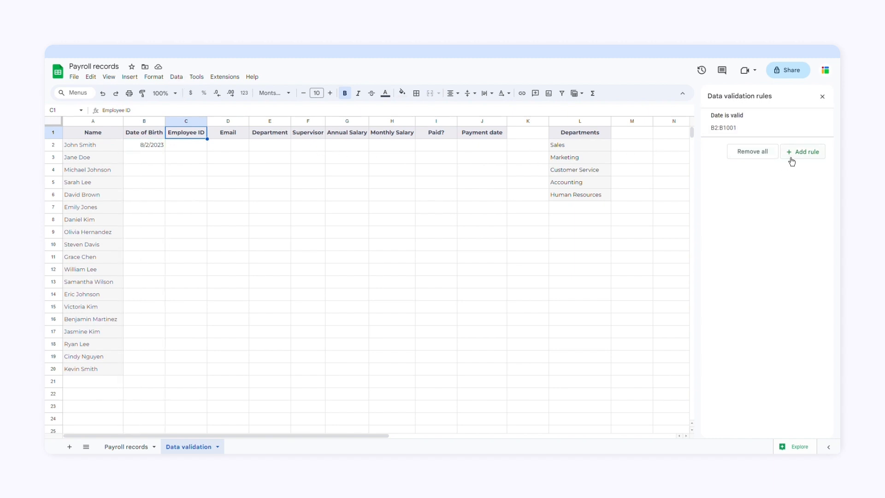
{"action": "left_click", "coordinate": [803, 151]}
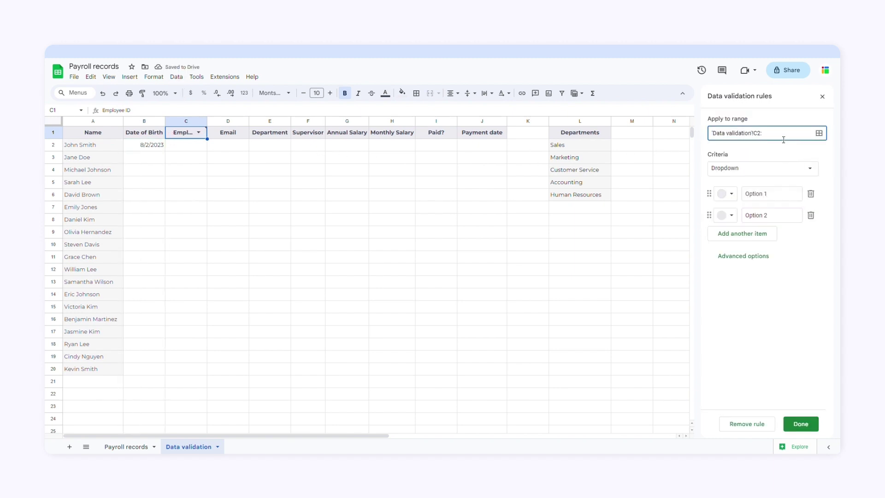
{"action": "left_click", "coordinate": [762, 168]}
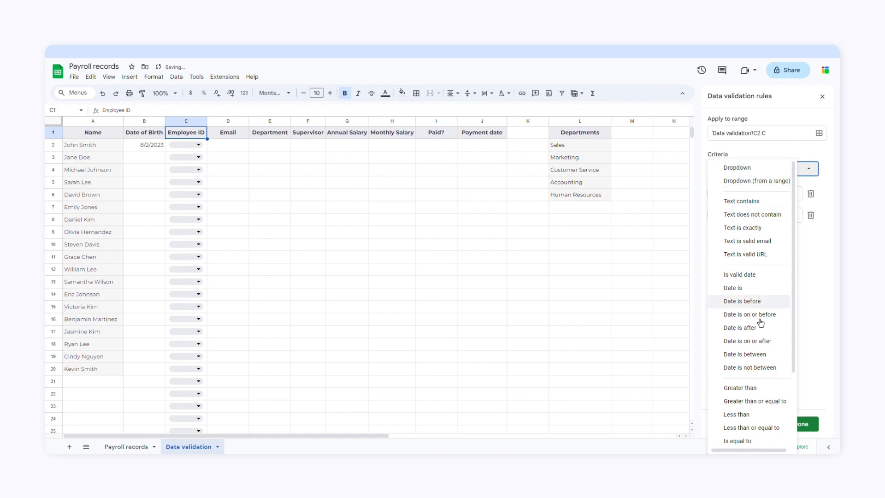
{"action": "left_click", "coordinate": [745, 354]}
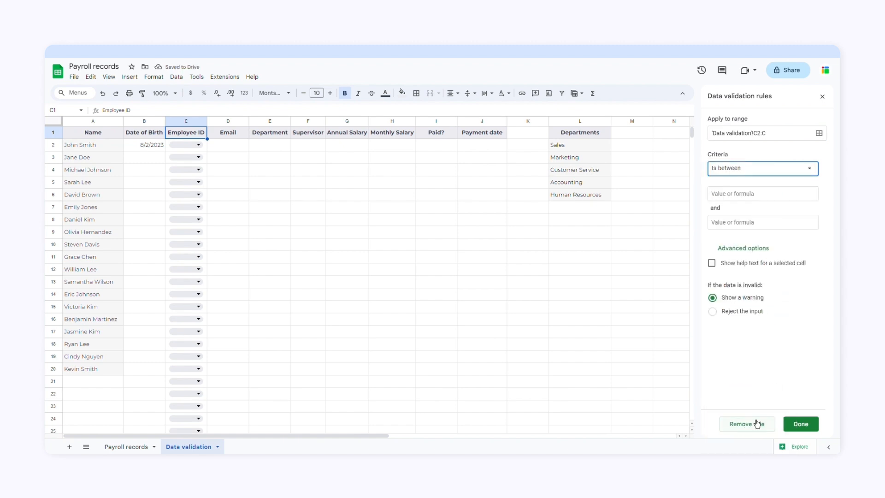
{"action": "type", "text": "1000"}
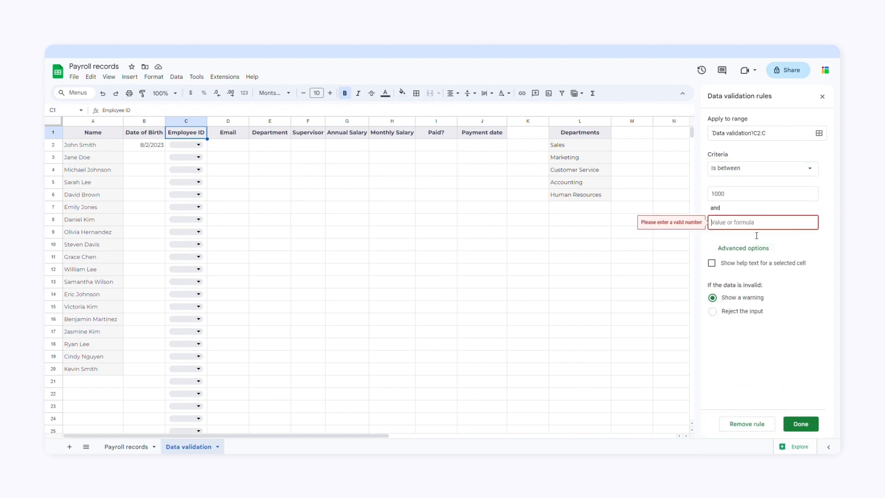
{"action": "type", "text": "9999"}
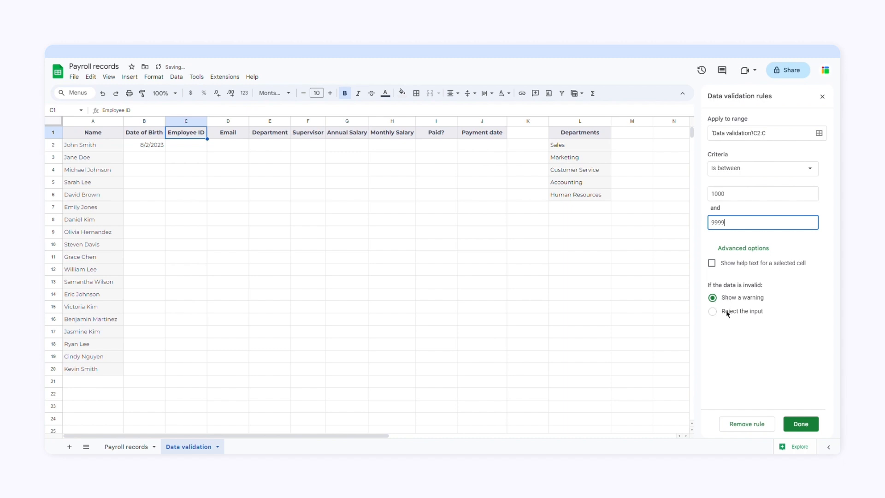
{"action": "left_click", "coordinate": [800, 423]}
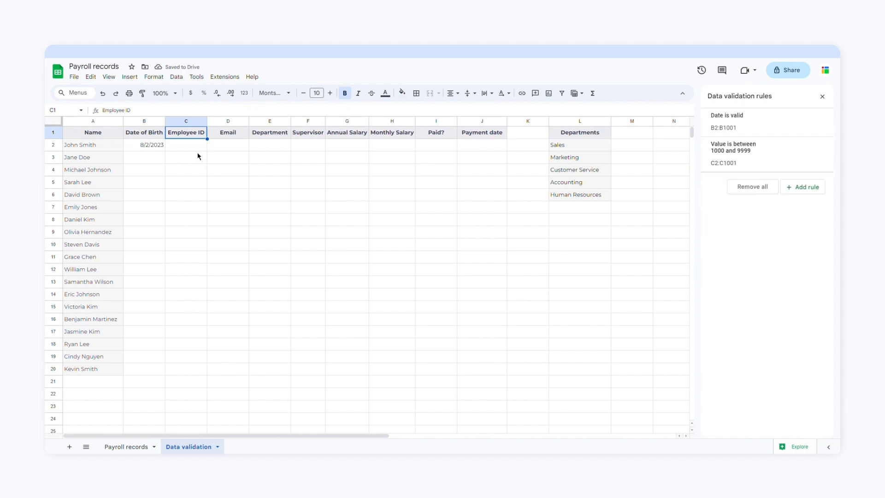
Enter 15 as John Smith's Employee ID in C2 to trigger the invalid-value warning.
{"action": "type", "text": "15"}
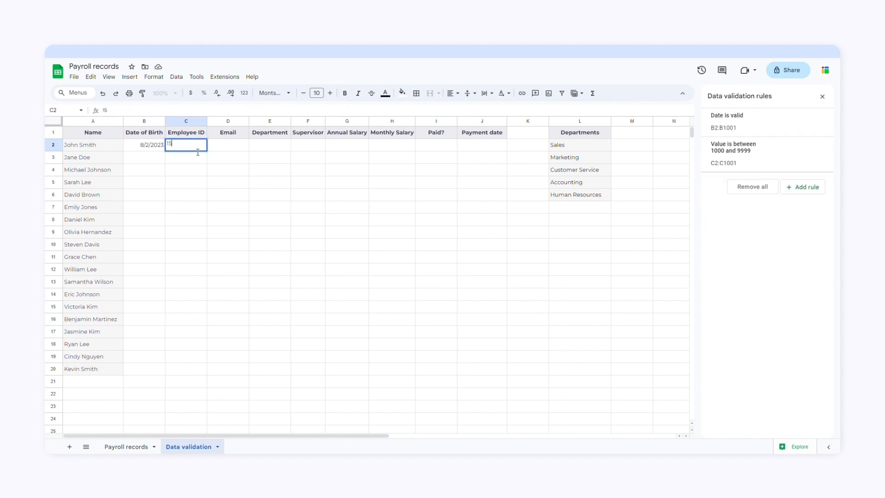
{"action": "key", "text": "Enter"}
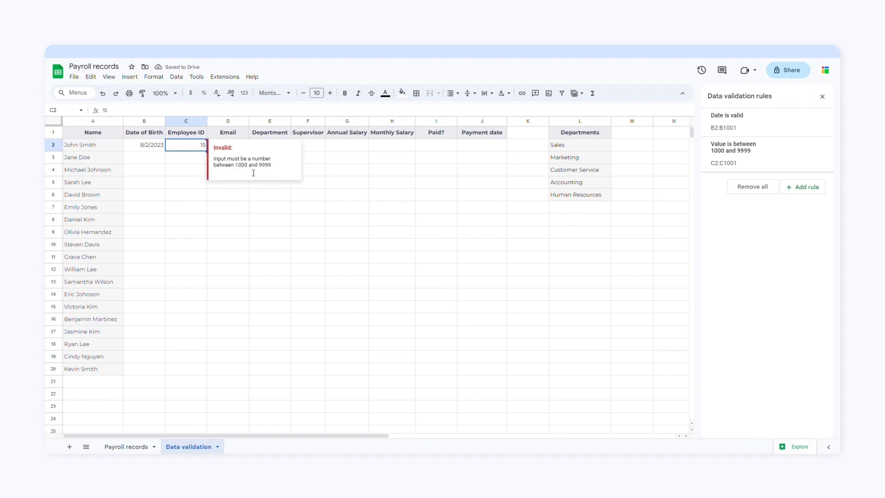
{"action": "mouse_move", "coordinate": [277, 170]}
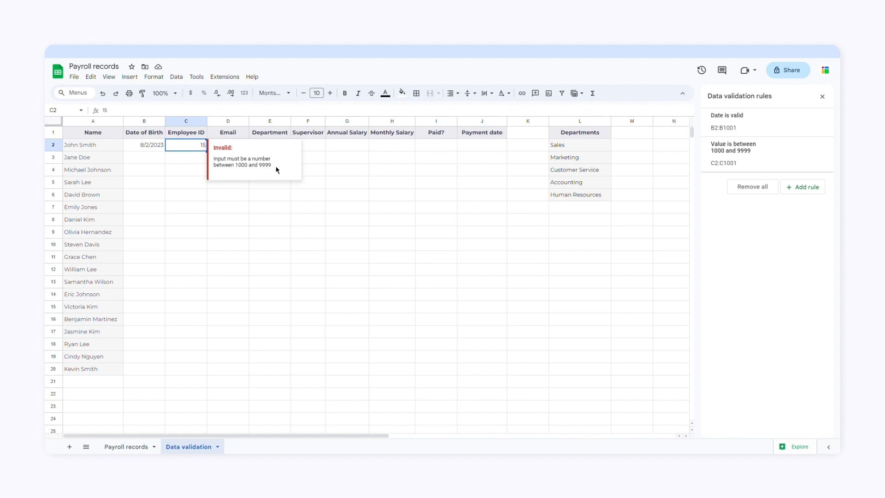
{"action": "mouse_move", "coordinate": [202, 157]}
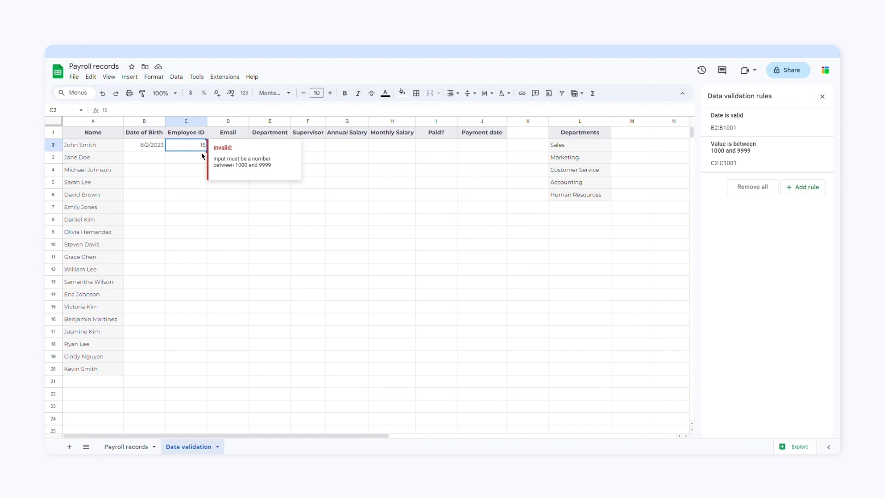
{"action": "left_click", "coordinate": [228, 132]}
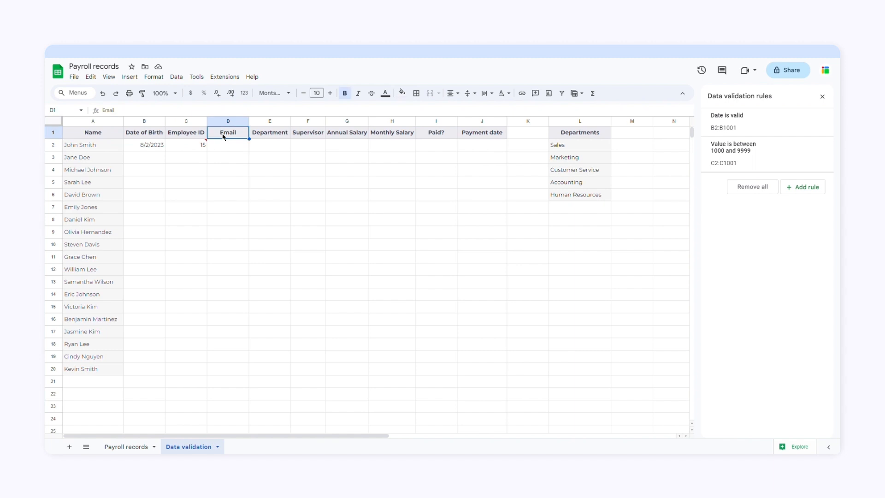
{"action": "mouse_move", "coordinate": [399, 193]}
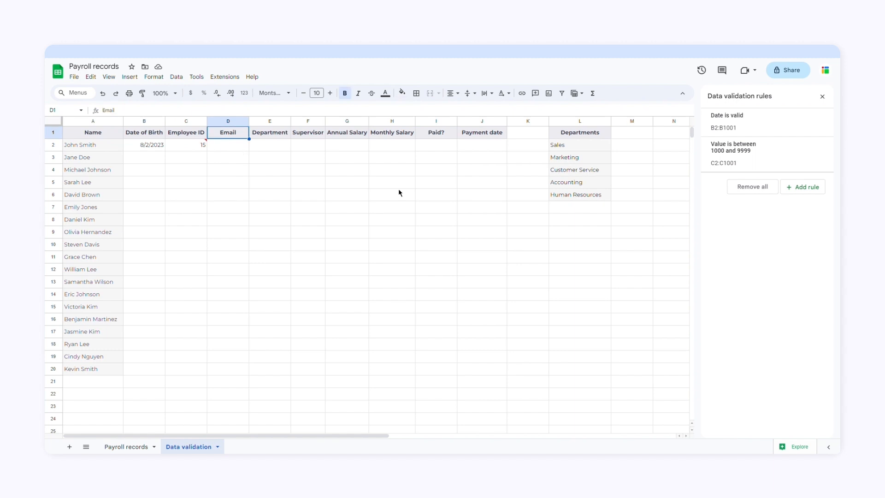
Add a D2:D rule requiring valid email text and rejecting other input.
{"action": "left_click", "coordinate": [803, 187]}
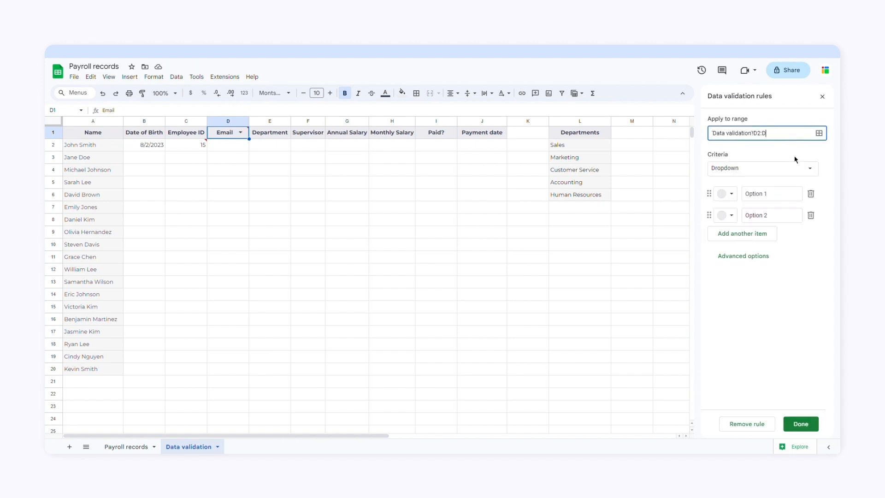
{"action": "left_click", "coordinate": [810, 168]}
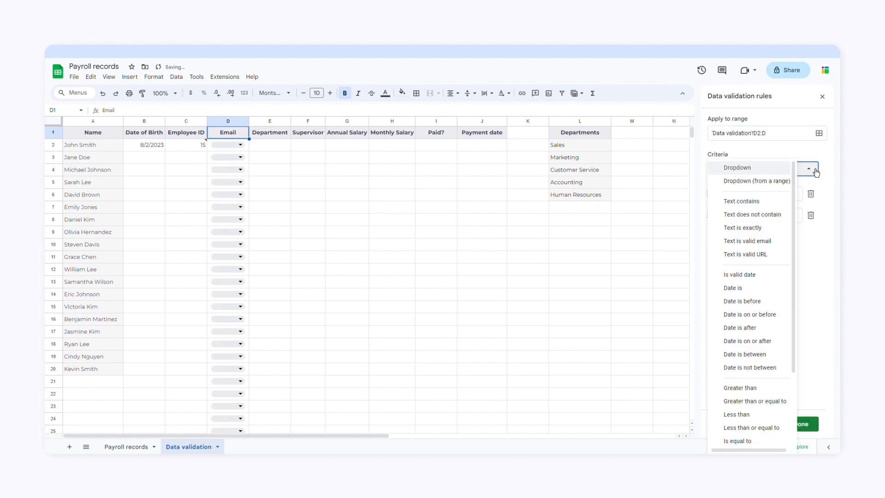
{"action": "left_click", "coordinate": [747, 241]}
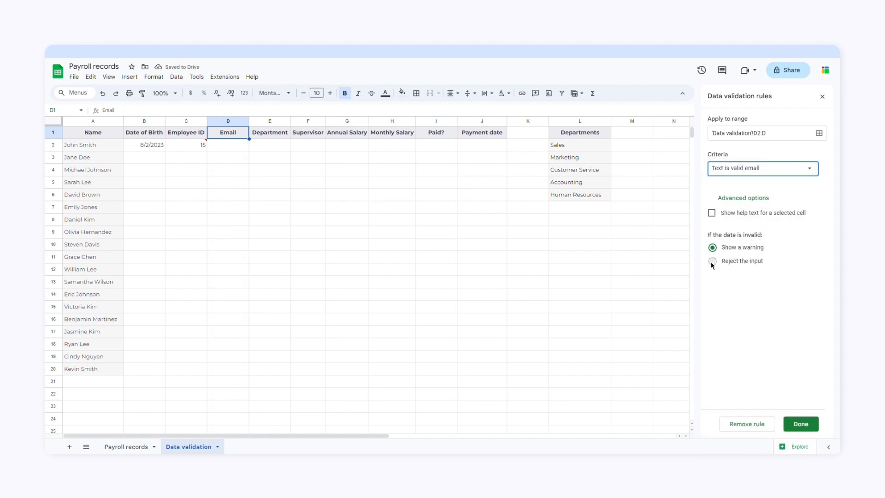
{"action": "left_click", "coordinate": [800, 424]}
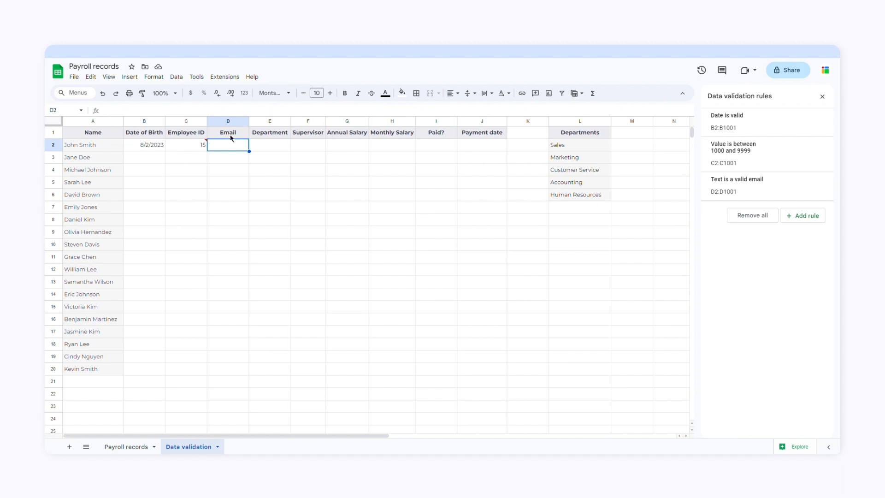
Enter 'email' in D2 and dismiss the rejection error, leaving the cell empty.
{"action": "type", "text": "email"}
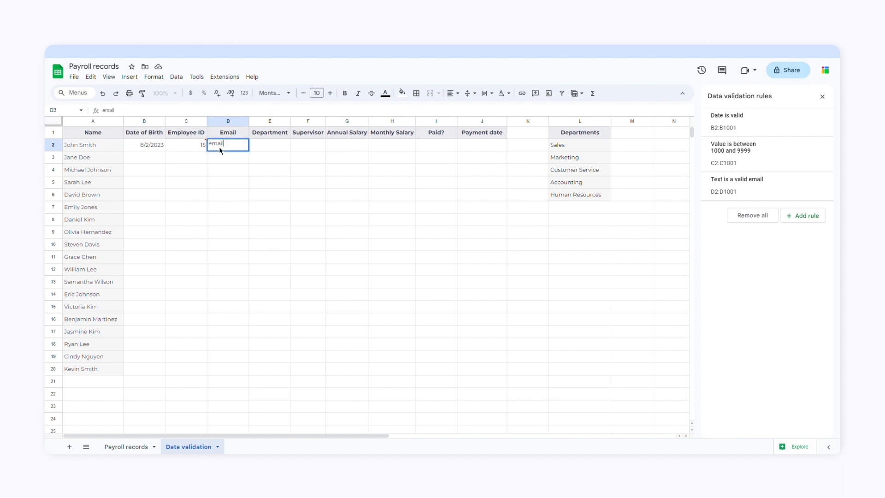
{"action": "key", "text": "Enter"}
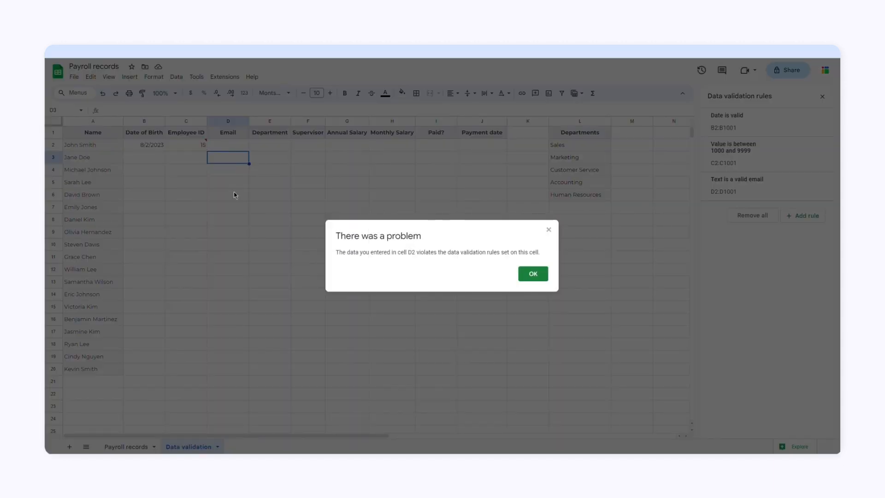
{"action": "left_click", "coordinate": [533, 273]}
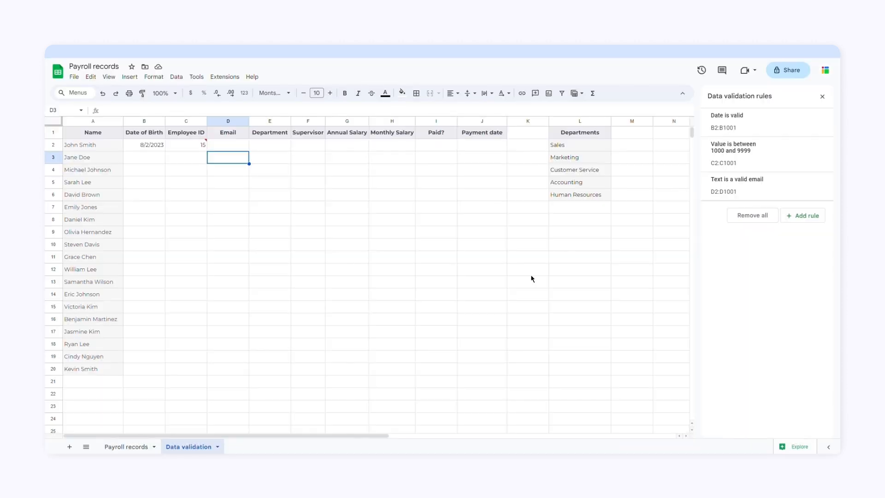
{"action": "left_click", "coordinate": [270, 132]}
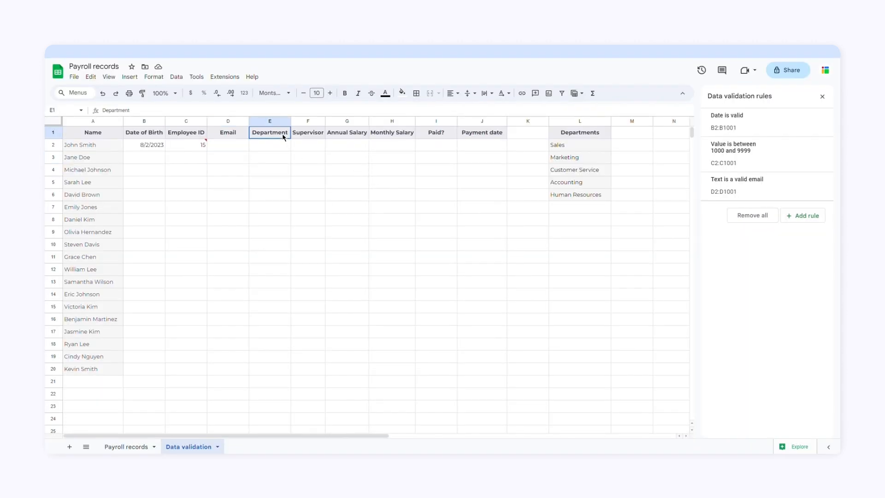
Create an E2:E dropdown from the L2:L department list and choose Marketing in E2.
{"action": "left_click", "coordinate": [344, 93]}
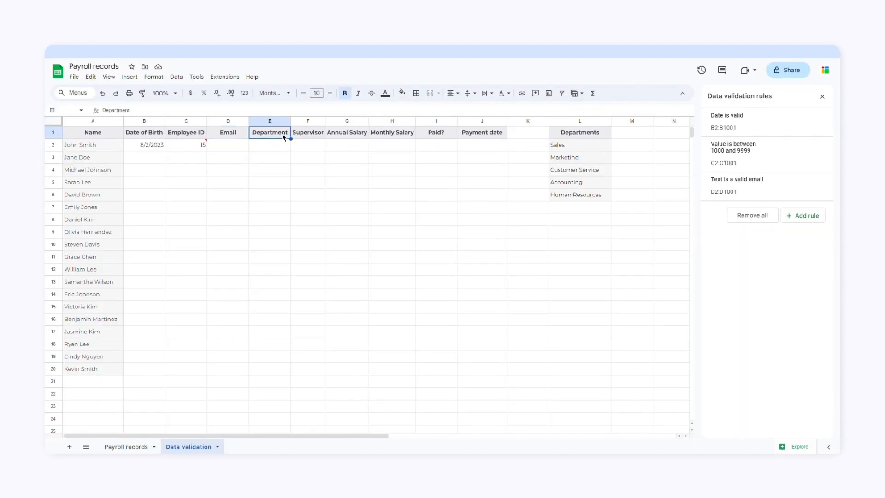
{"action": "left_click", "coordinate": [803, 216]}
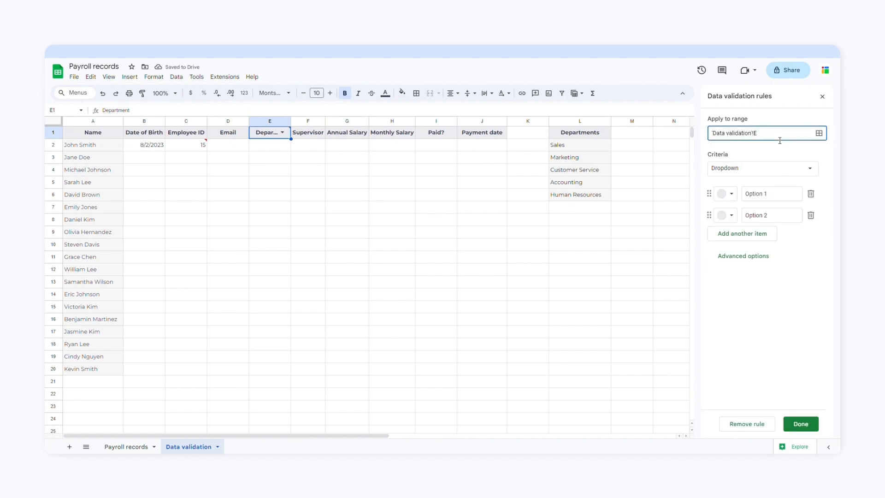
{"action": "type", "text": "2:E"}
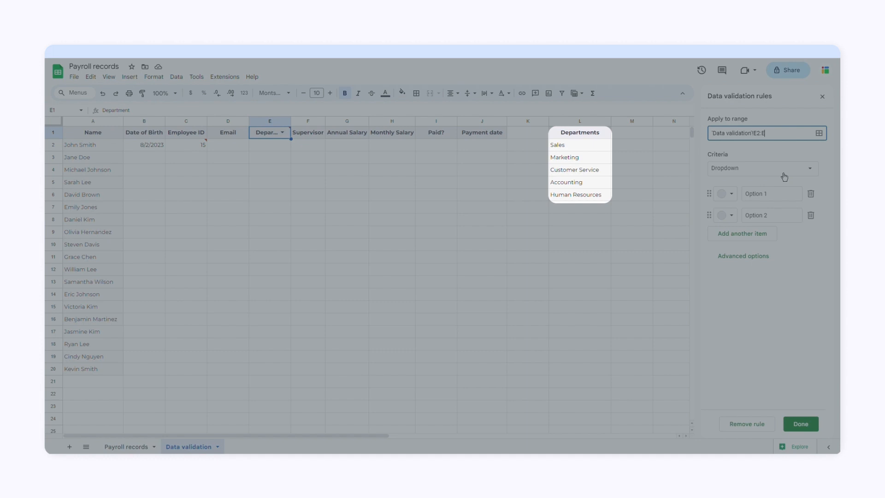
{"action": "left_click", "coordinate": [762, 169]}
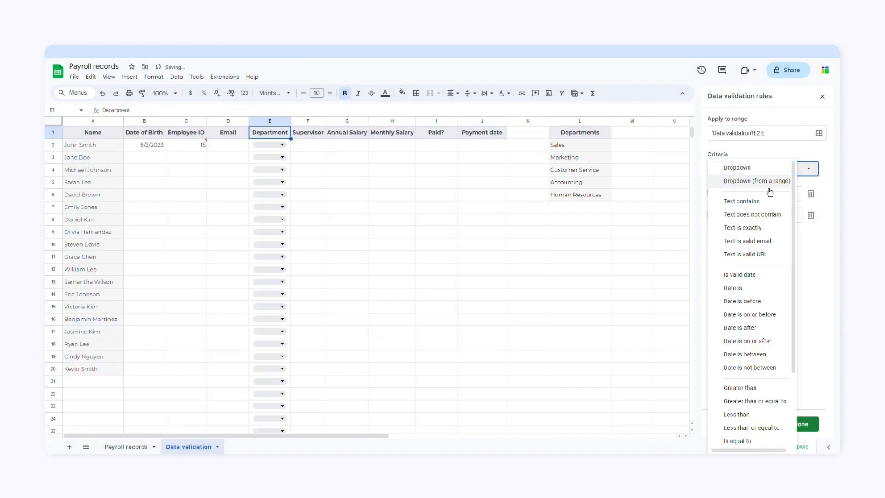
{"action": "left_click", "coordinate": [756, 180]}
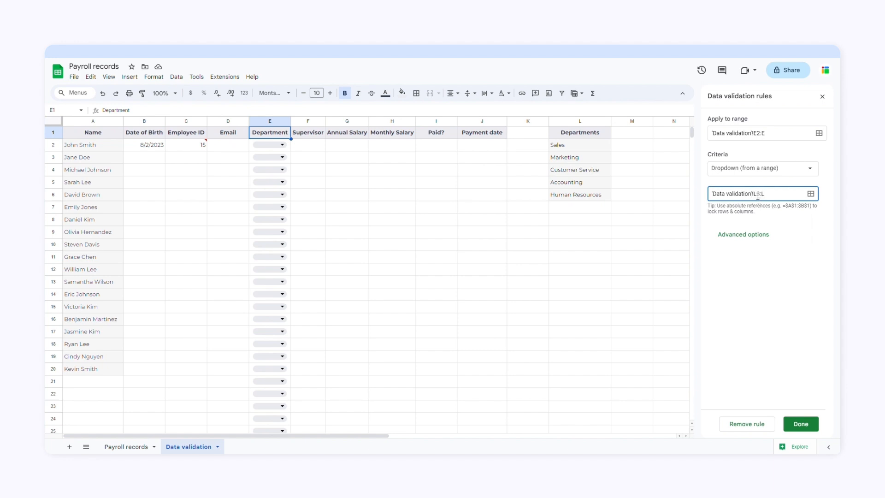
{"action": "left_click", "coordinate": [801, 424]}
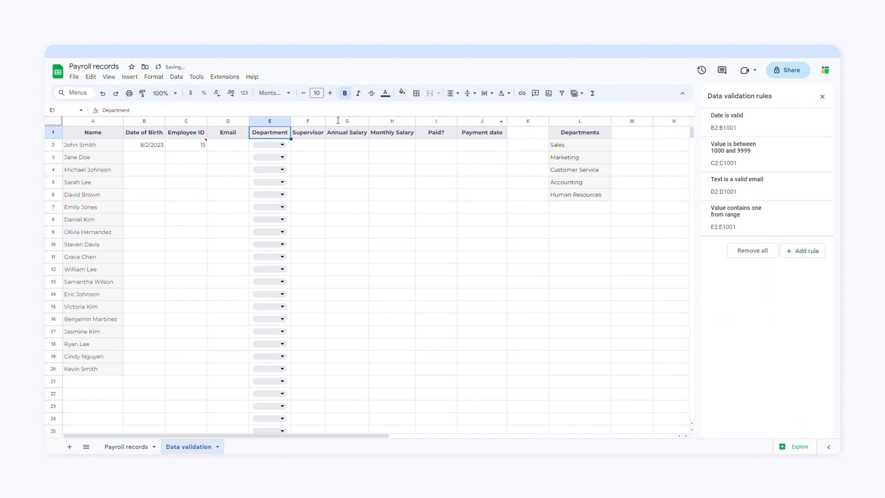
{"action": "left_click", "coordinate": [280, 145]}
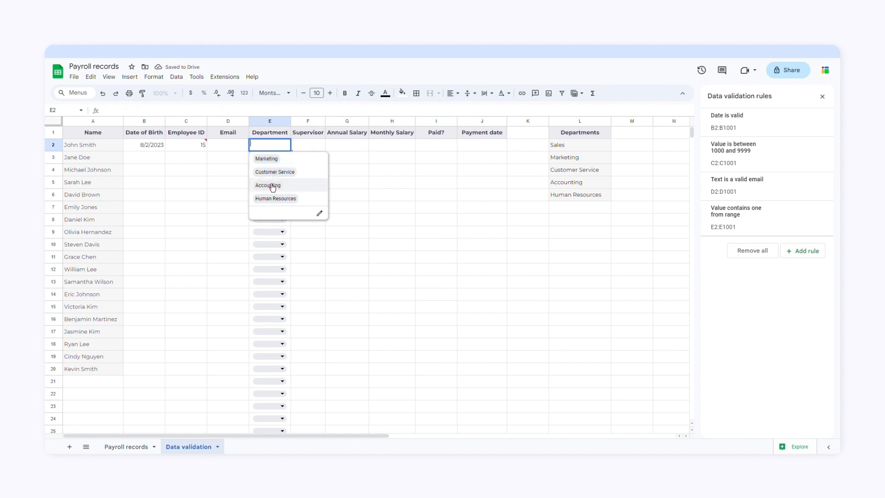
{"action": "left_click", "coordinate": [266, 159]}
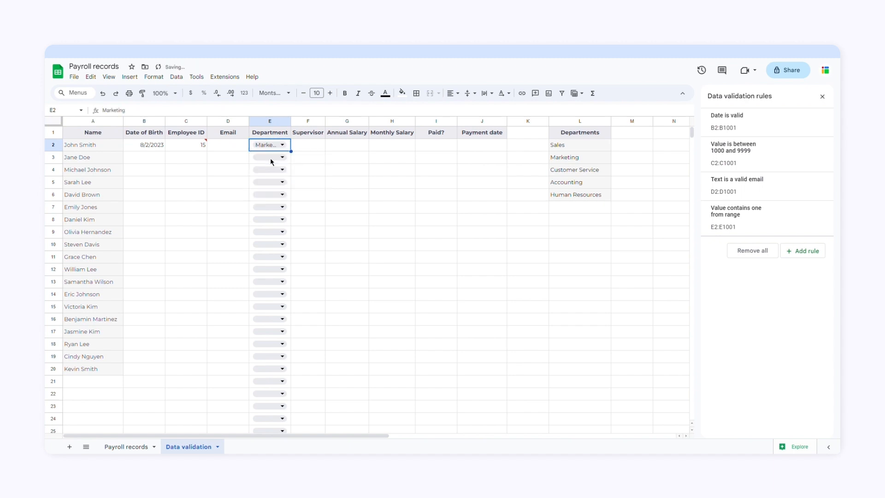